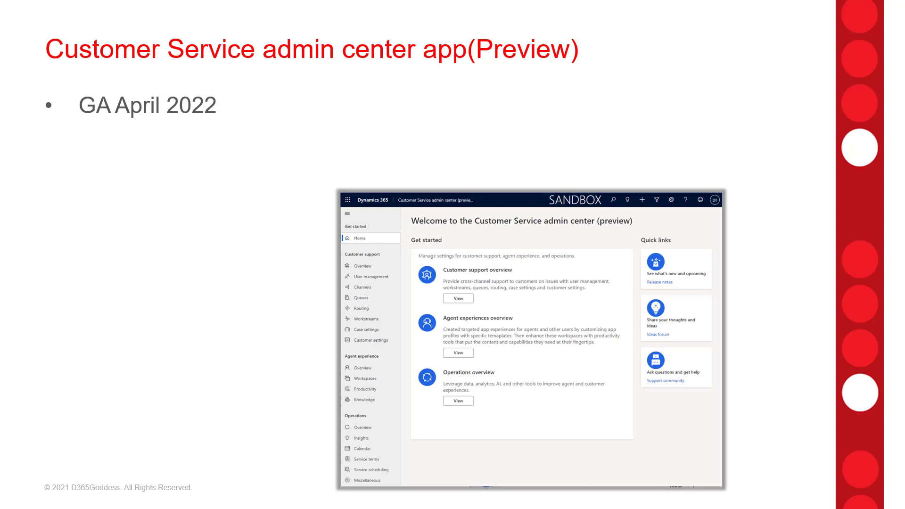
- Reveal the New App and Consolidates Customer Service Hub & Omnichannel bullets, then advance to the Knowledge Article Search slide
type("New App")
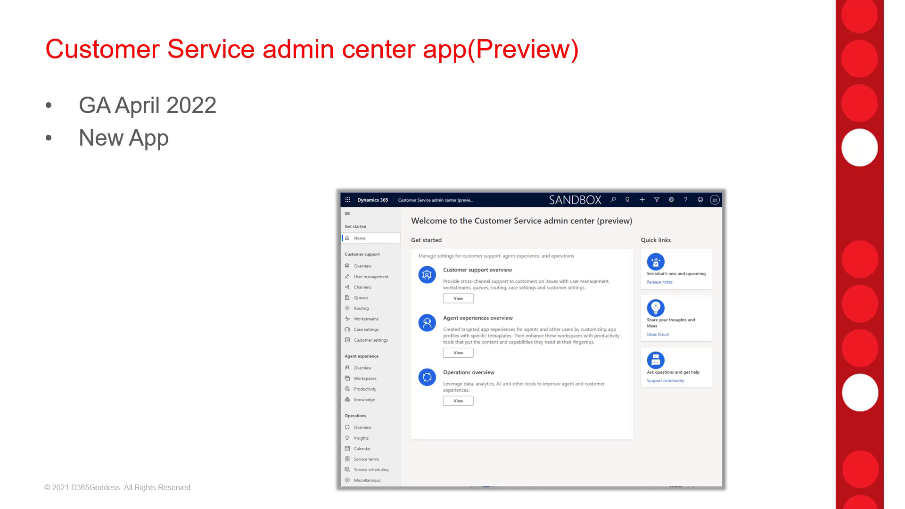
type("Consolidates Customer Service Hub & Omnichannel")
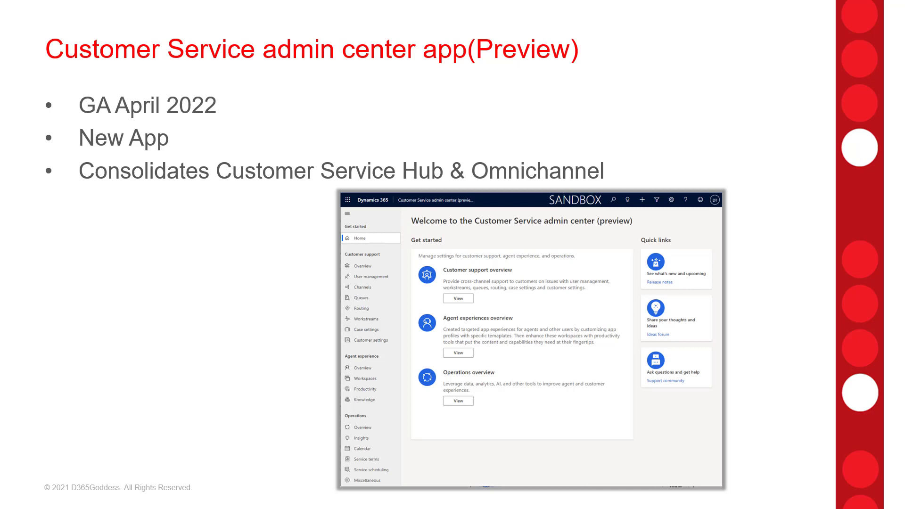
key("right")
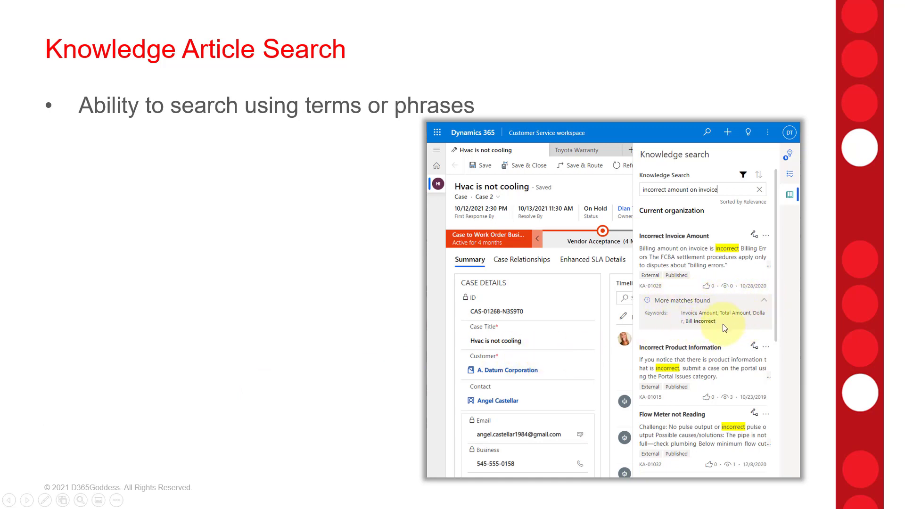
mouse_move(726, 327)
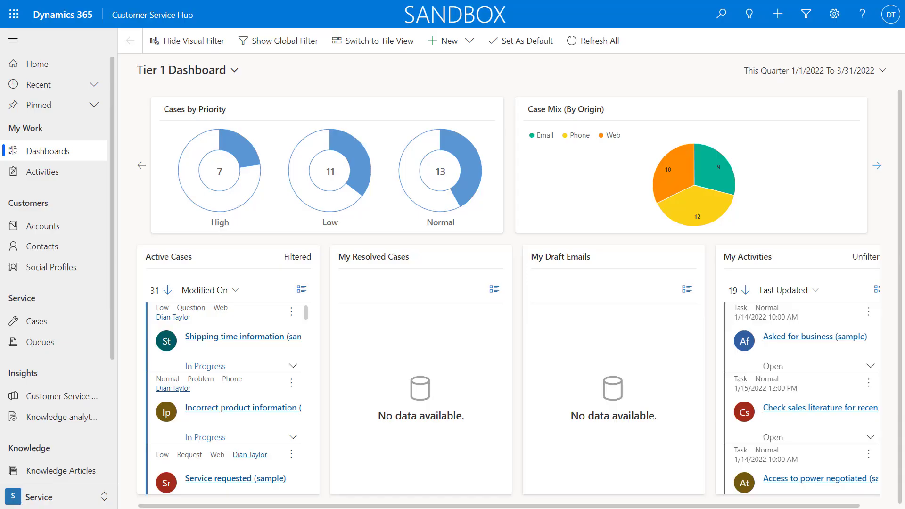
mouse_move(139, 354)
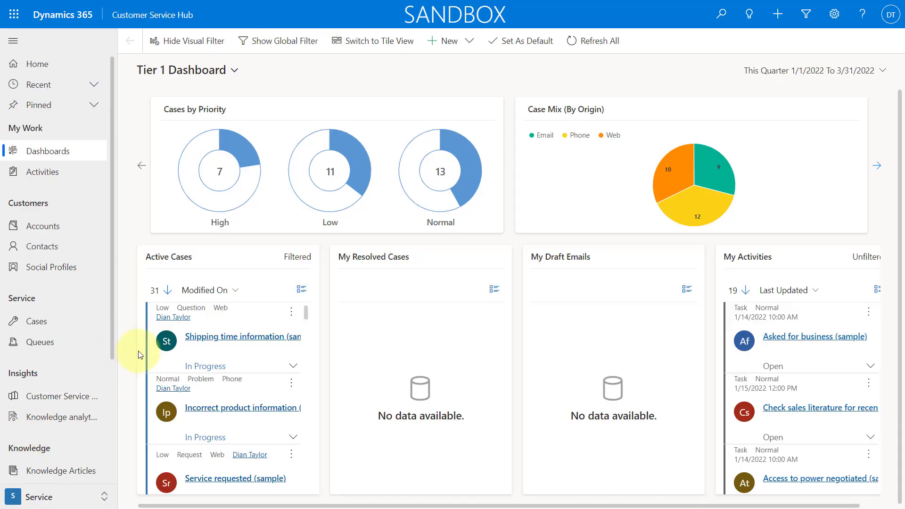
- Bring up the Dynamics 365 Apps list, refresh it and filter it by 'adm'
left_click(153, 14)
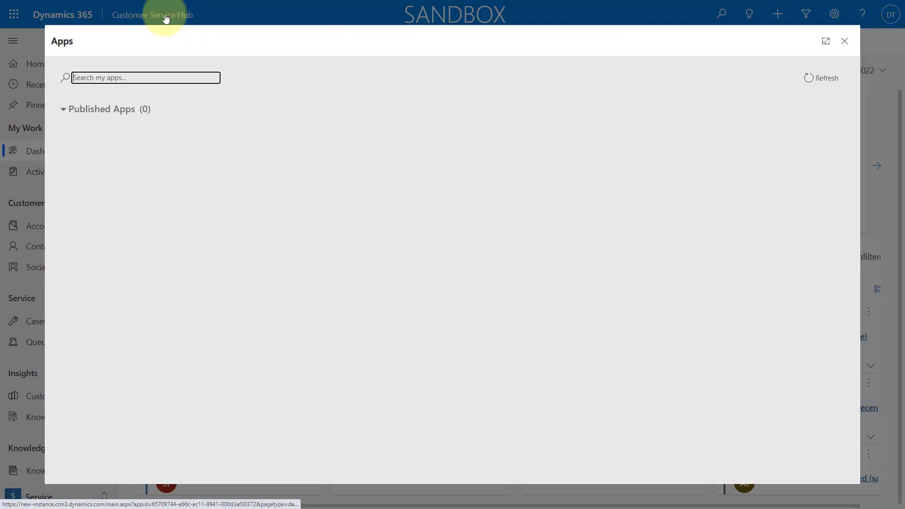
left_click(777, 78)
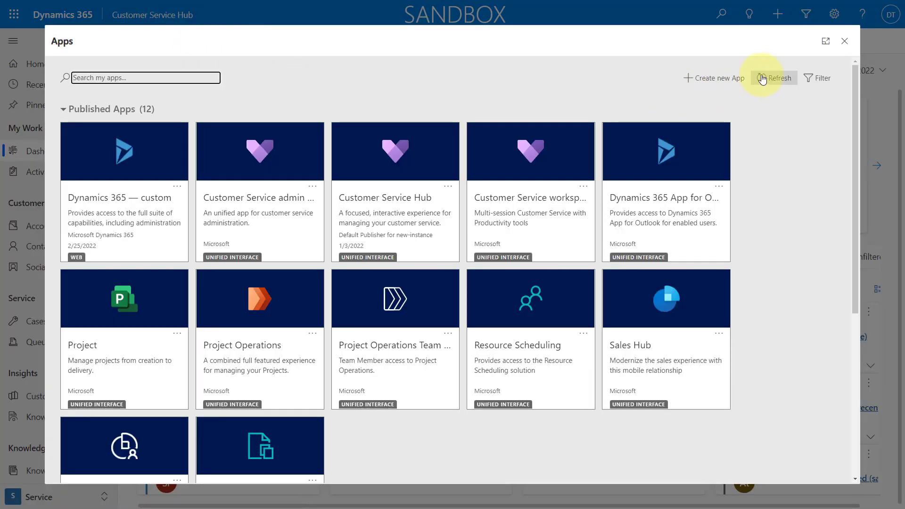
type("admin")
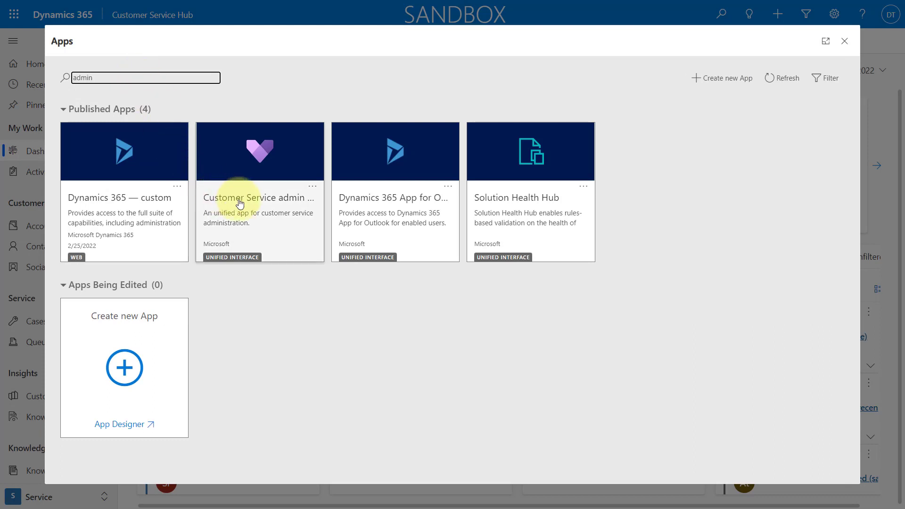
mouse_move(240, 204)
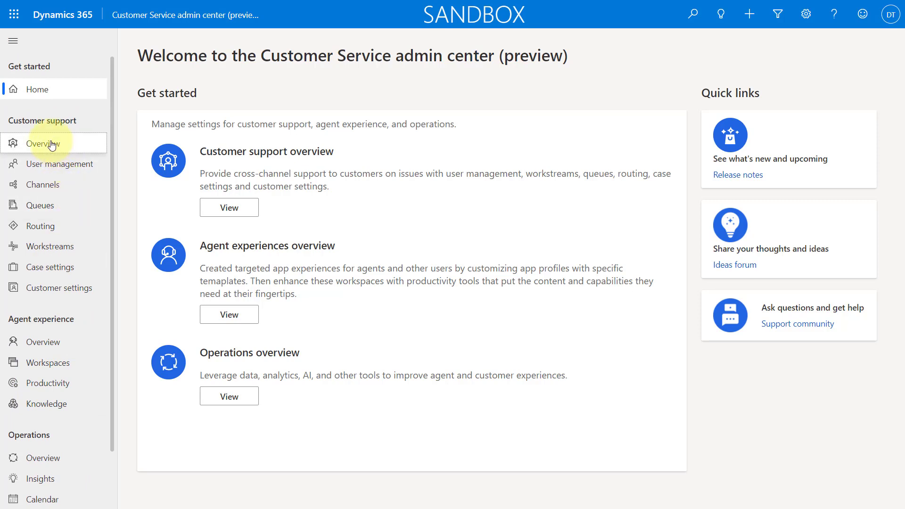
- Review the Customer support overview cards, then load User management's users list
left_click(43, 143)
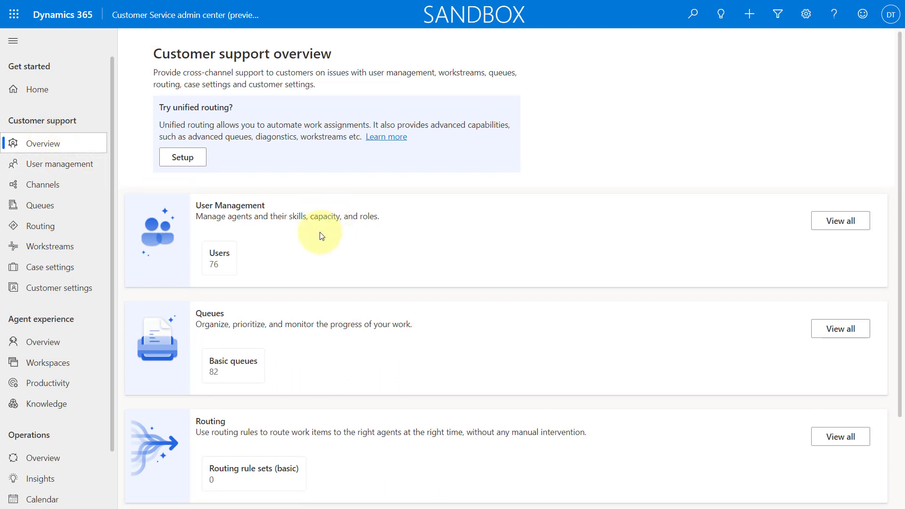
scroll("down", 3)
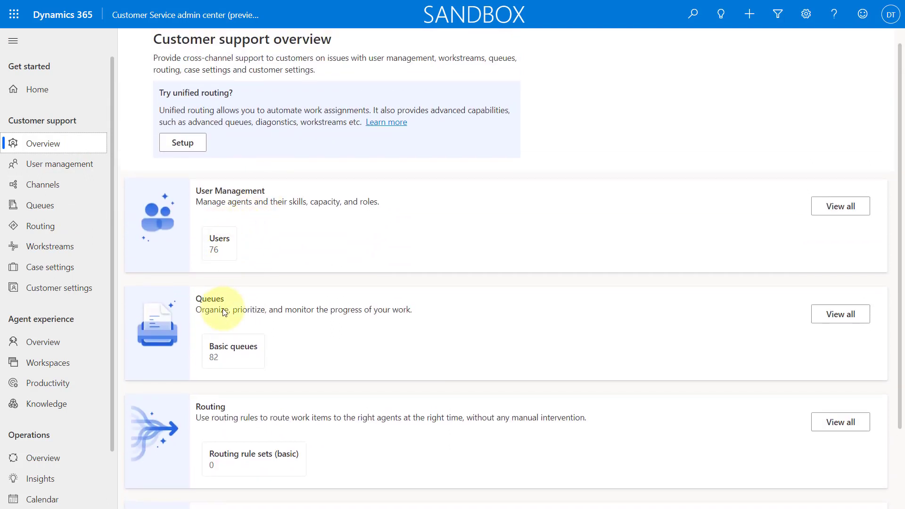
left_click(59, 163)
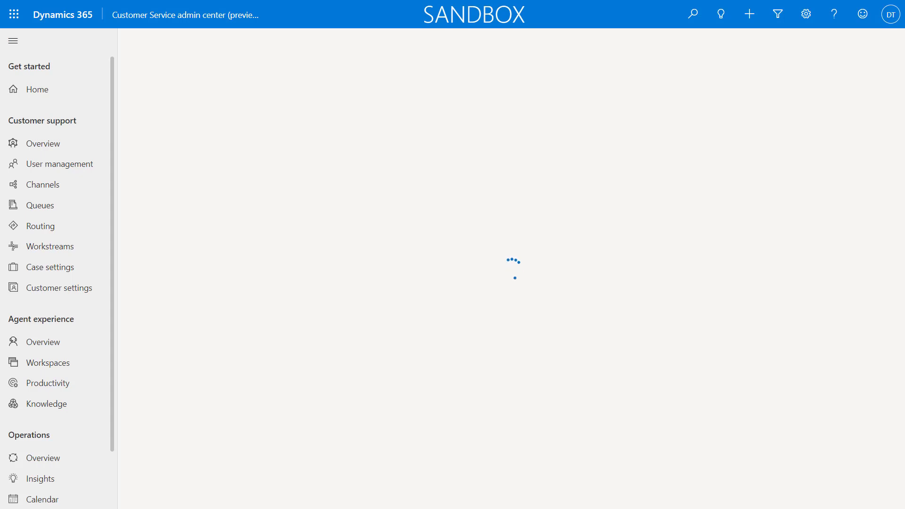
- Go from the Enabled Users list to the Channels page under Customer support
left_click(59, 164)
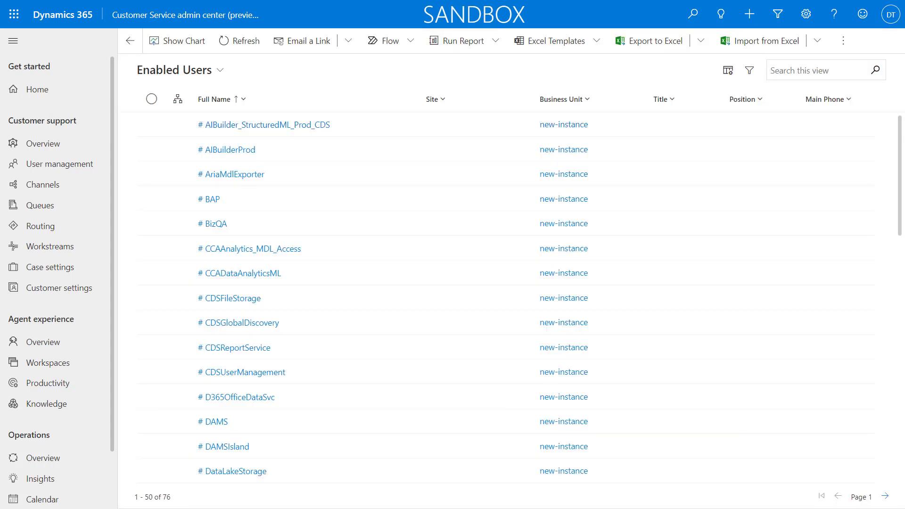
left_click(42, 184)
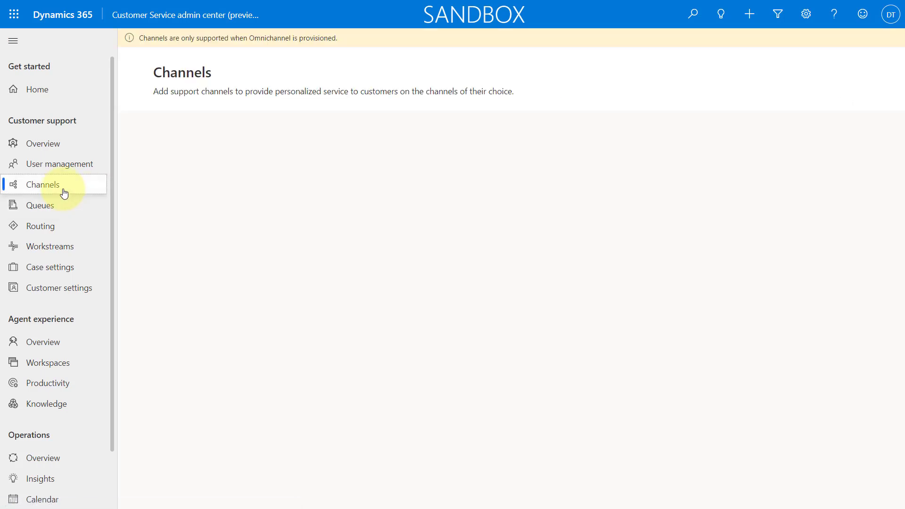
mouse_move(165, 86)
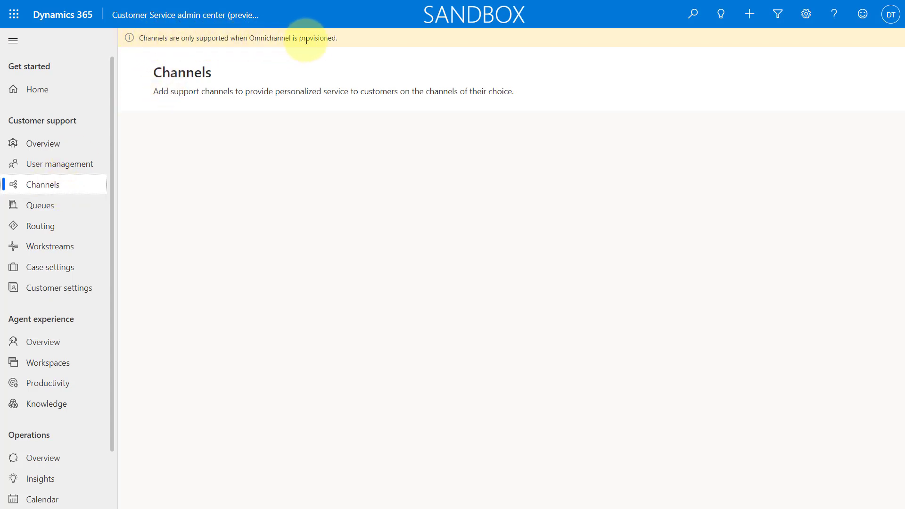
mouse_move(258, 210)
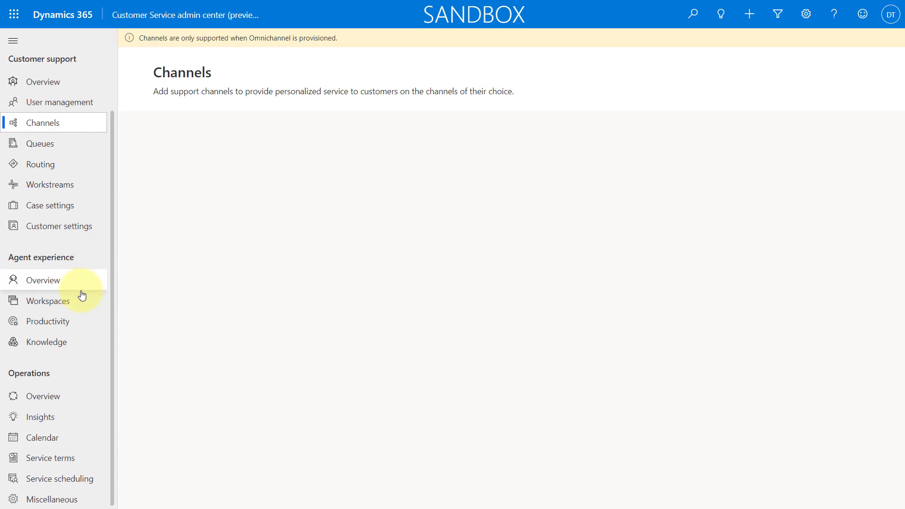
mouse_move(67, 479)
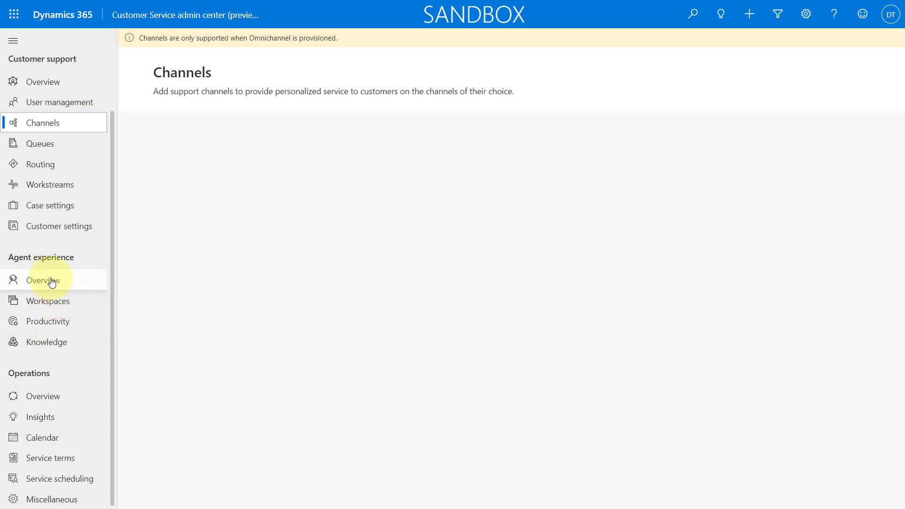
- Navigate through Agent experience Overview and Productivity into Case settings
left_click(42, 280)
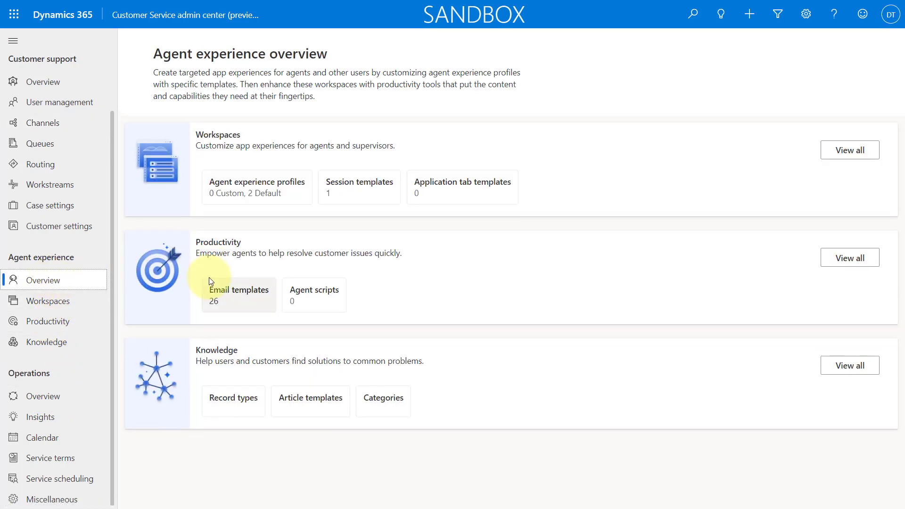
left_click(47, 320)
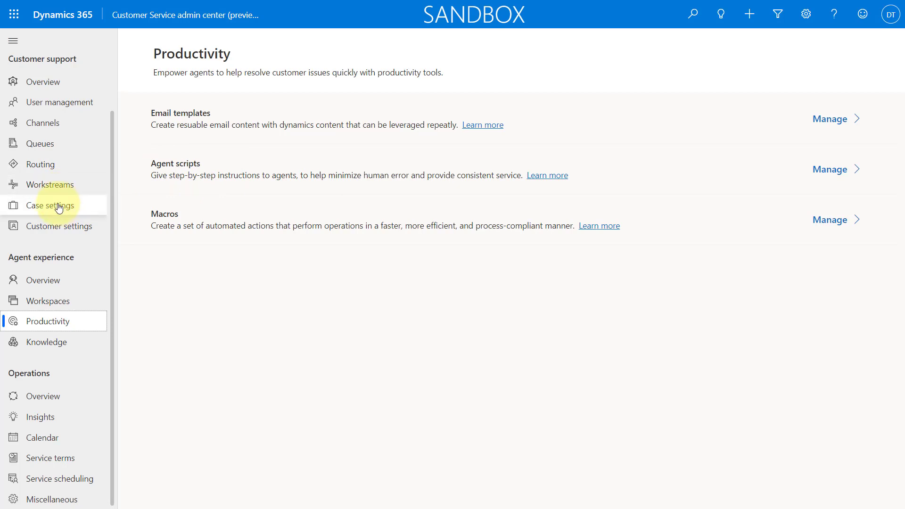
left_click(49, 205)
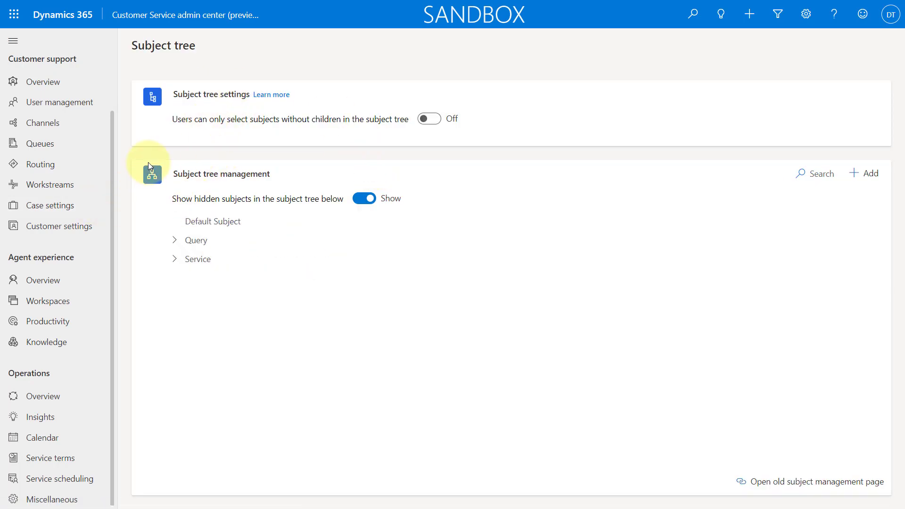
- Move through Case settings, Customer settings and Workspaces to the Service Scheduling page
left_click(51, 205)
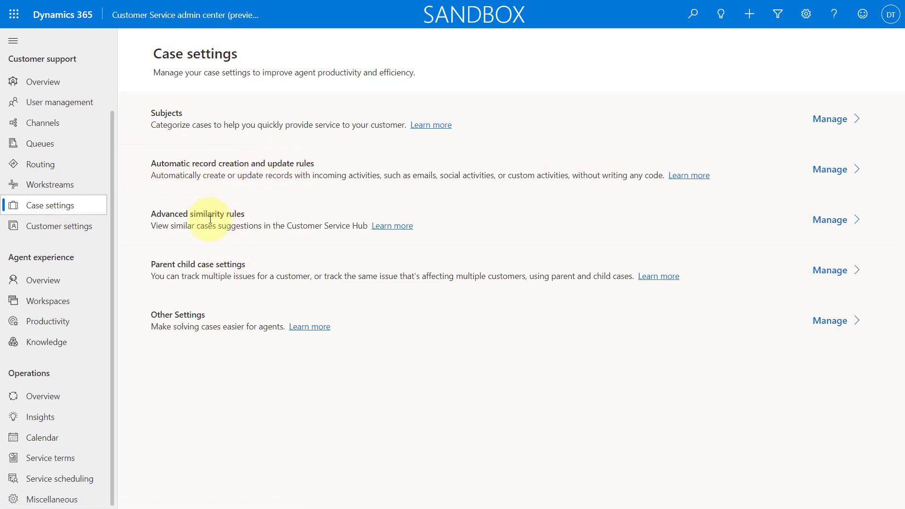
left_click(61, 225)
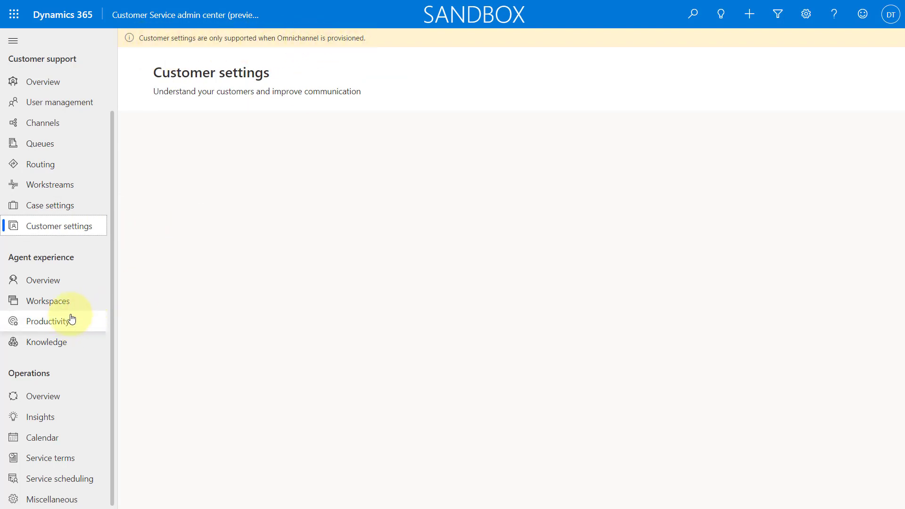
left_click(48, 301)
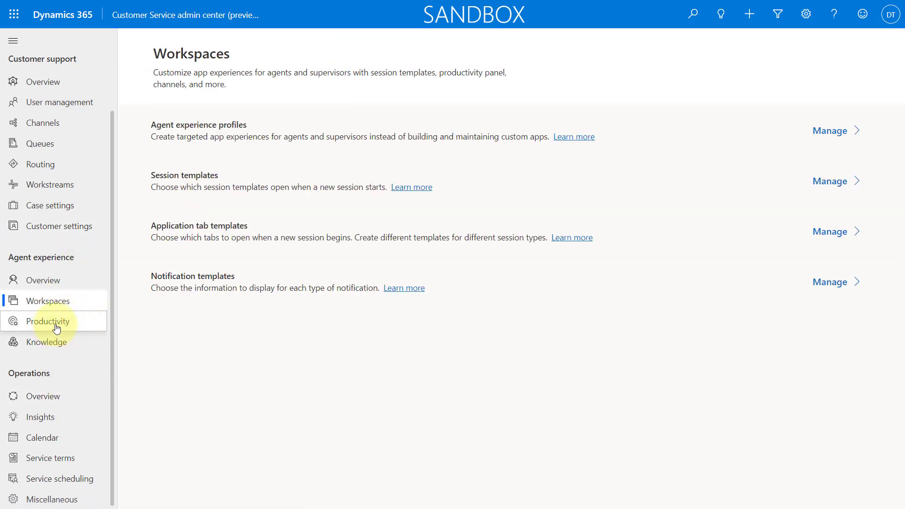
mouse_move(194, 263)
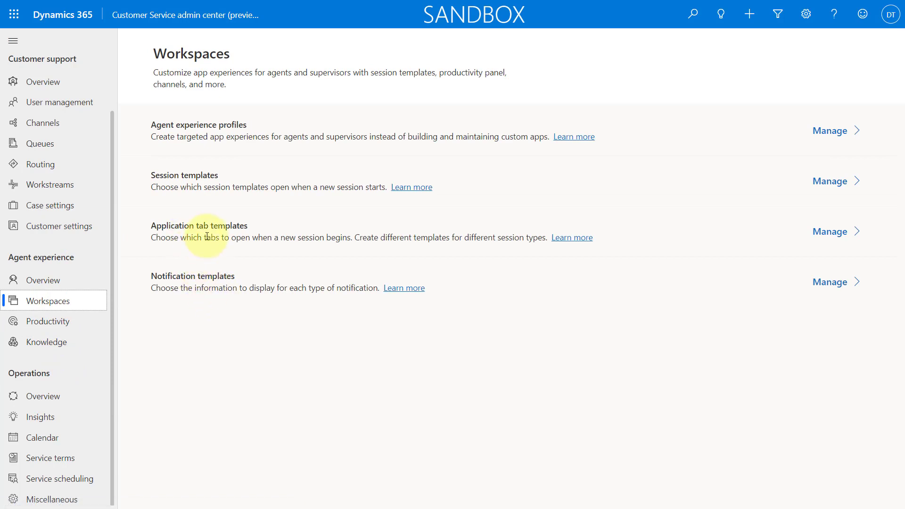
mouse_move(88, 445)
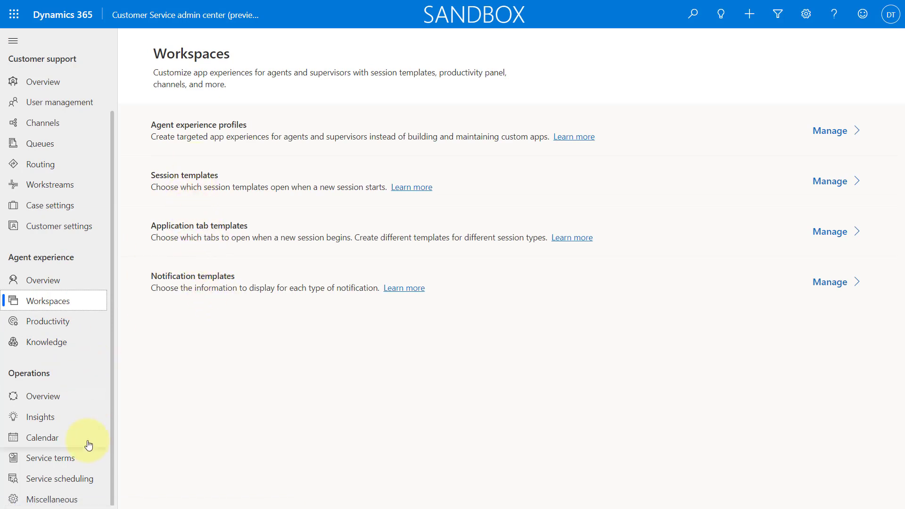
left_click(60, 479)
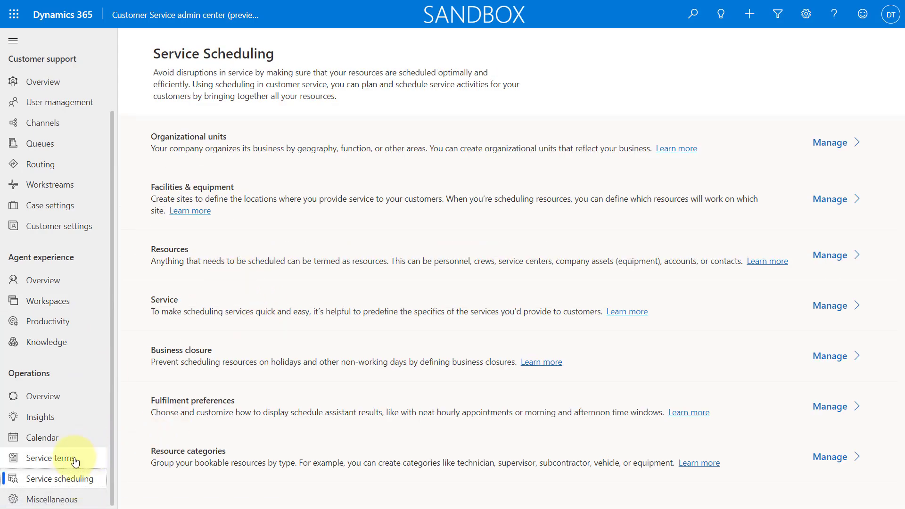
- Show the Service Configuration Settings page listing unified routing and SLA options
left_click(49, 458)
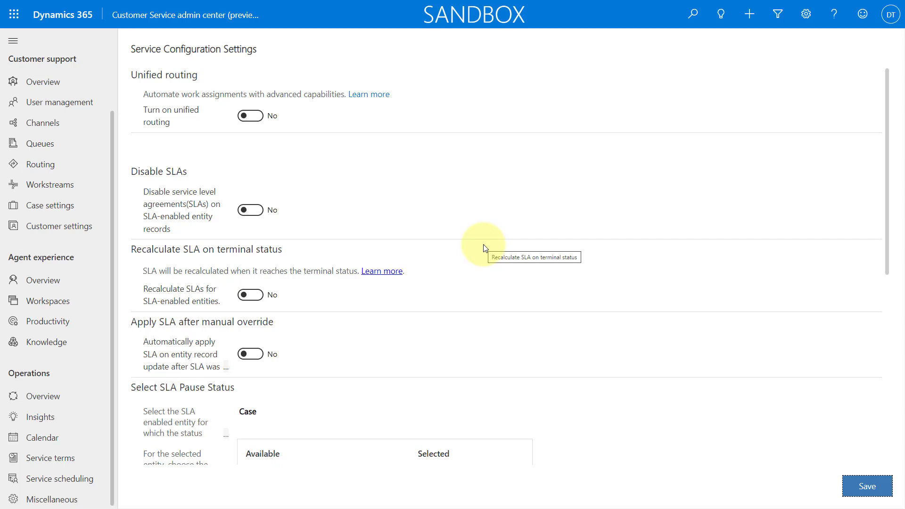
mouse_move(377, 248)
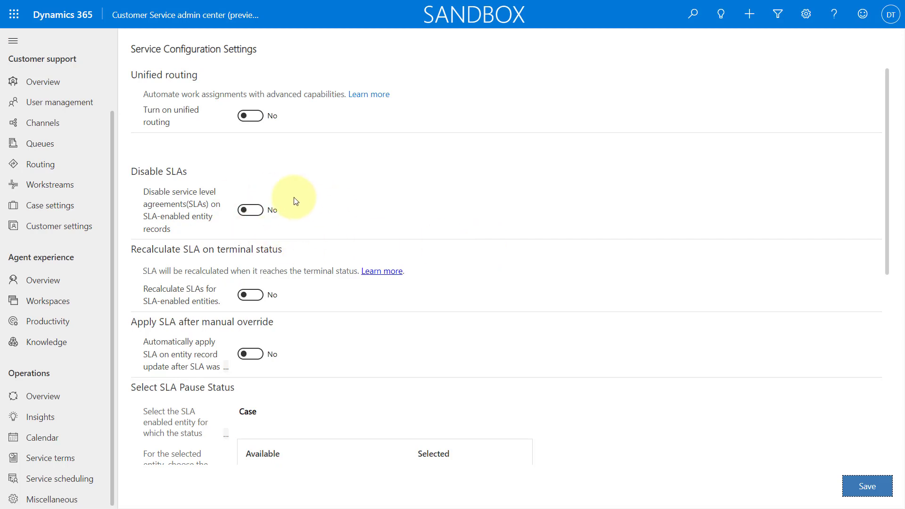
mouse_move(219, 264)
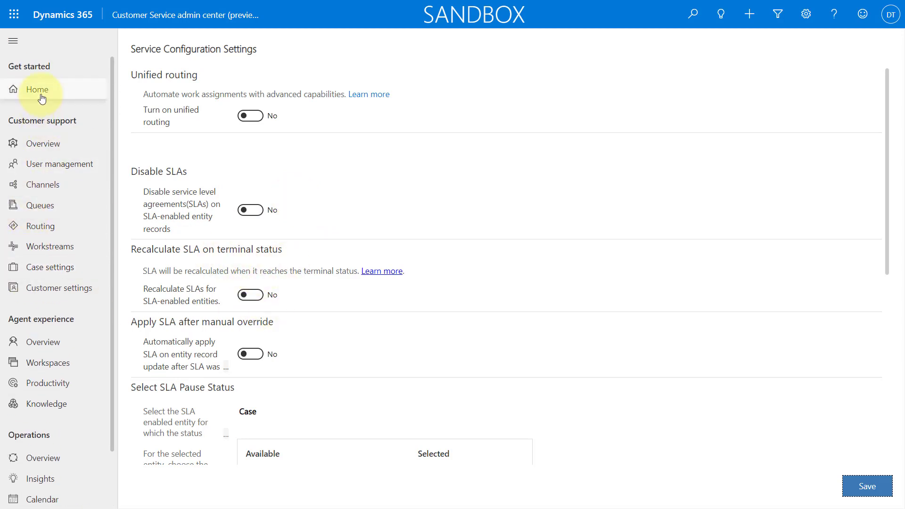
- From Home via Customer support Overview and Knowledge, manage the knowledge Record types list
left_click(36, 88)
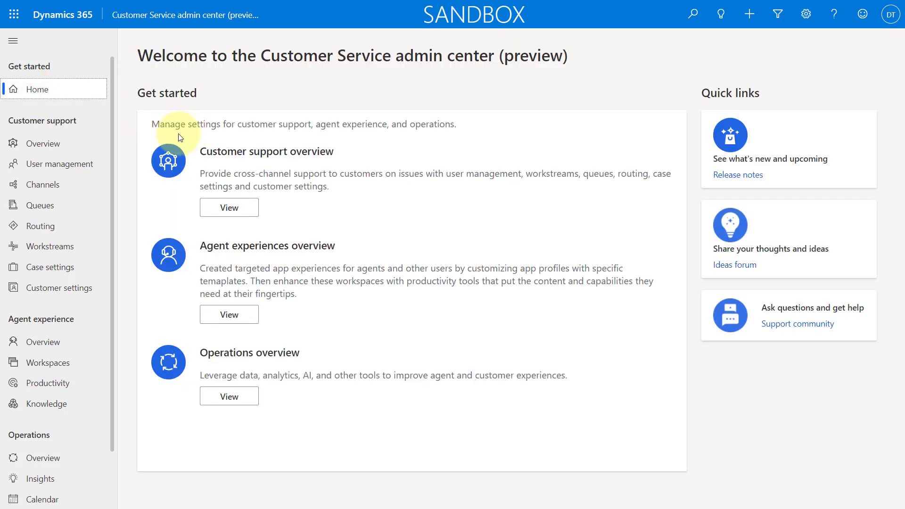
left_click(41, 143)
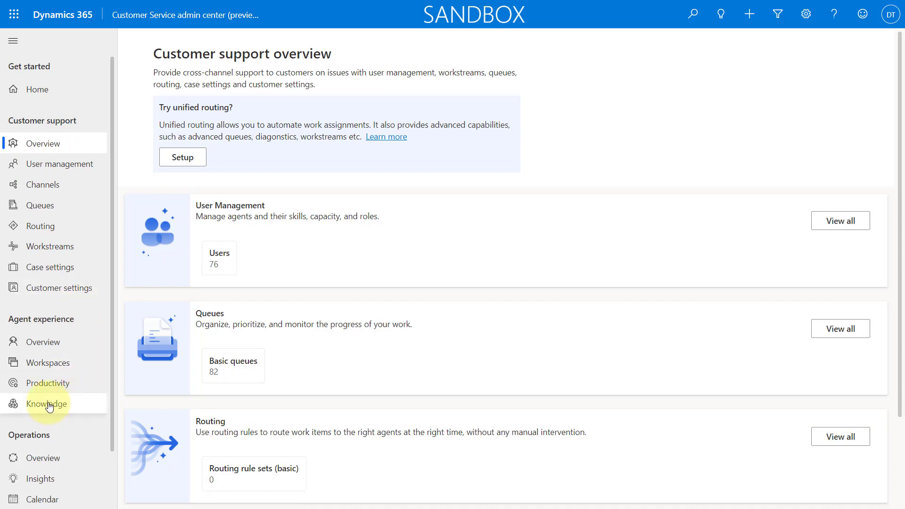
left_click(46, 402)
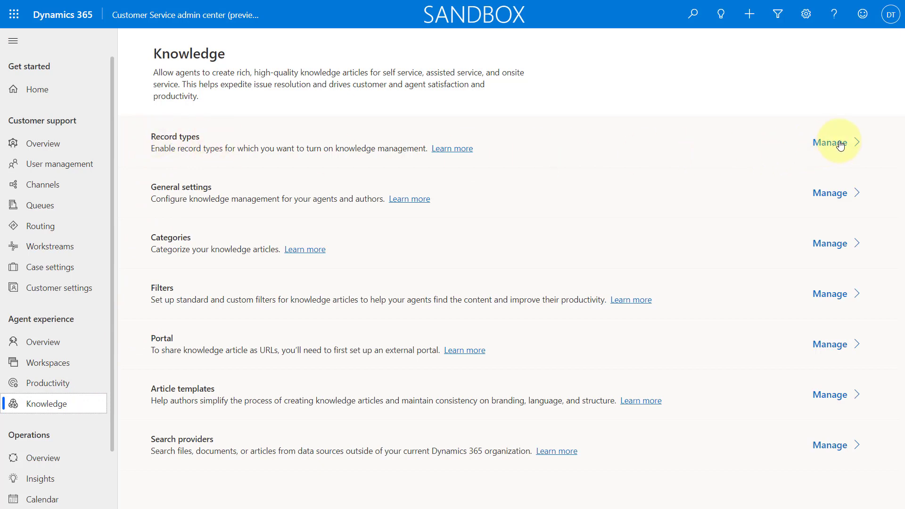
left_click(829, 142)
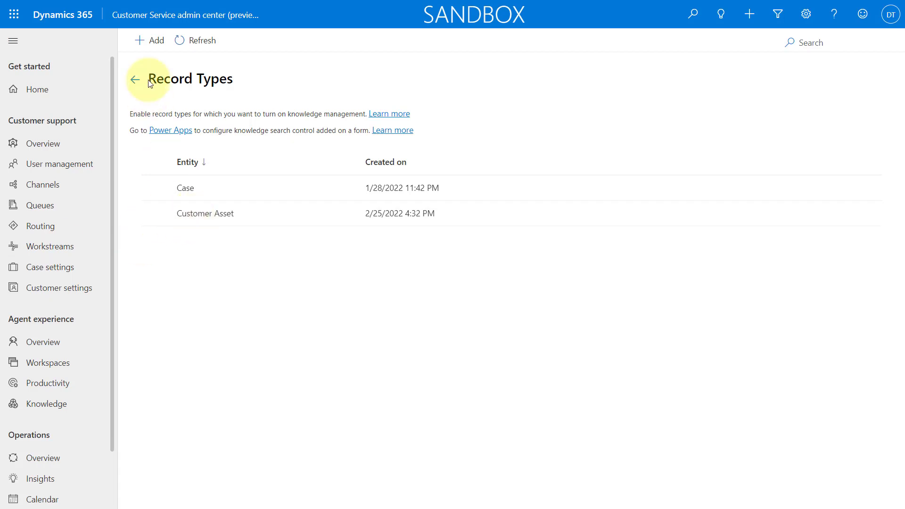
- Add Account as a knowledge record type with automatic search on Account Name and Primary Contact as default email recipient, and save it
left_click(149, 40)
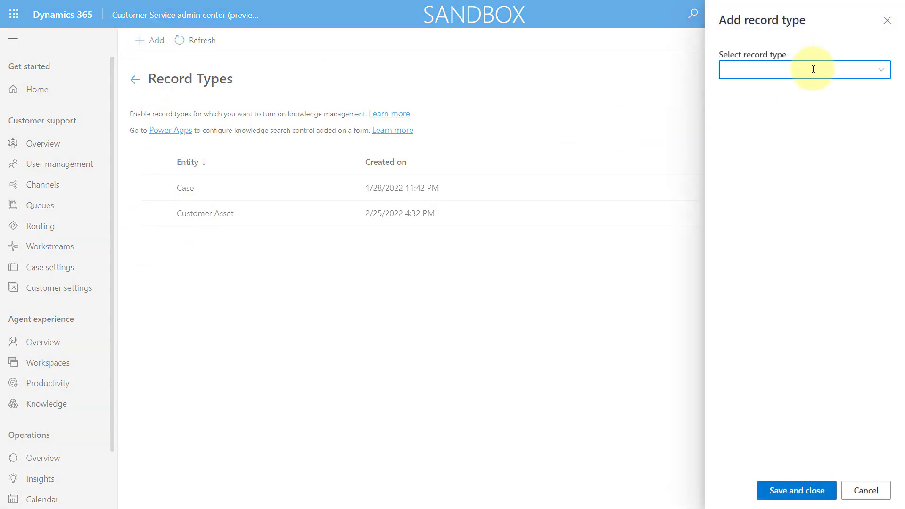
left_click(802, 70)
type("Account")
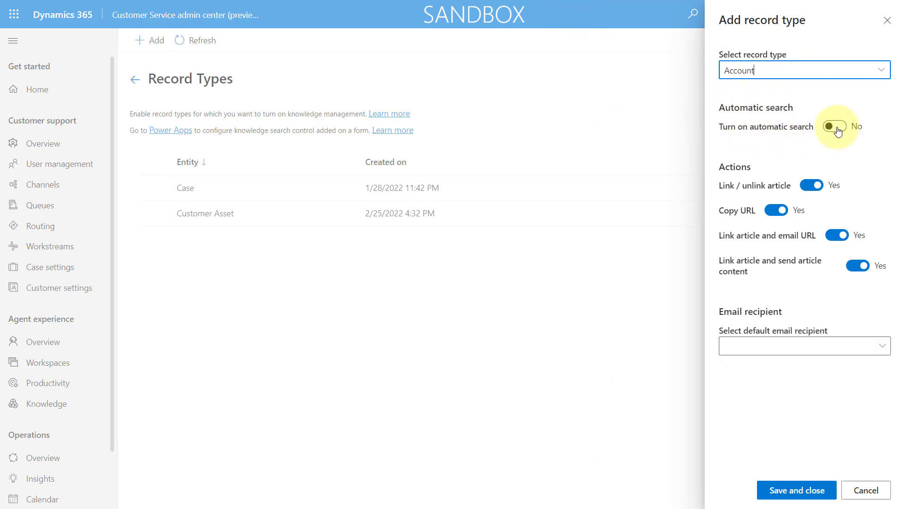
left_click(834, 126)
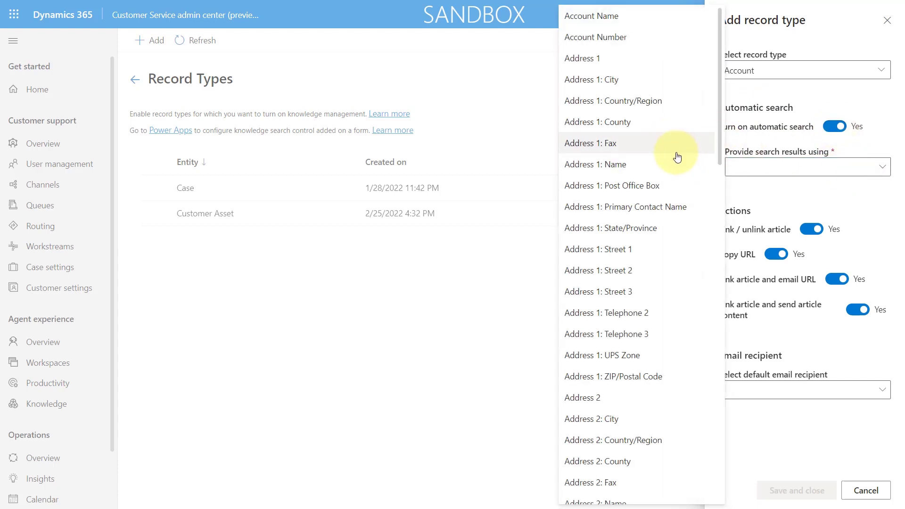
left_click(591, 16)
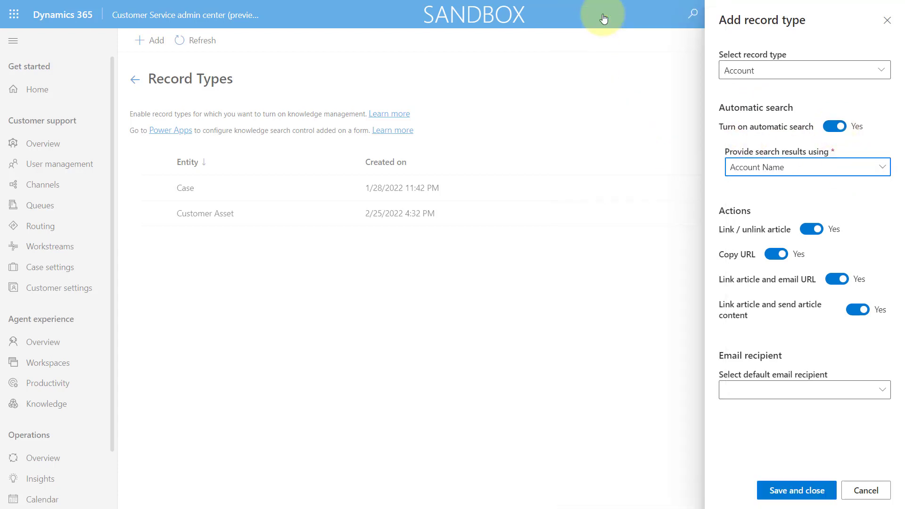
mouse_move(766, 217)
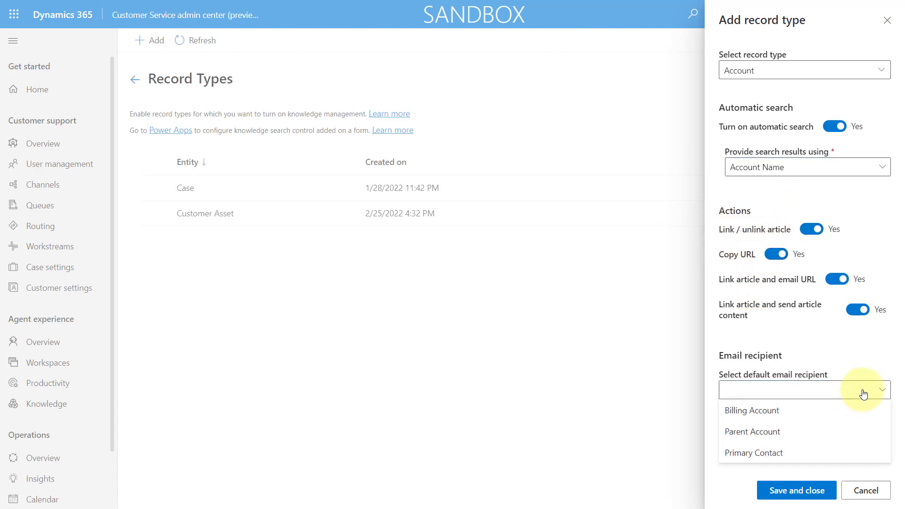
left_click(753, 453)
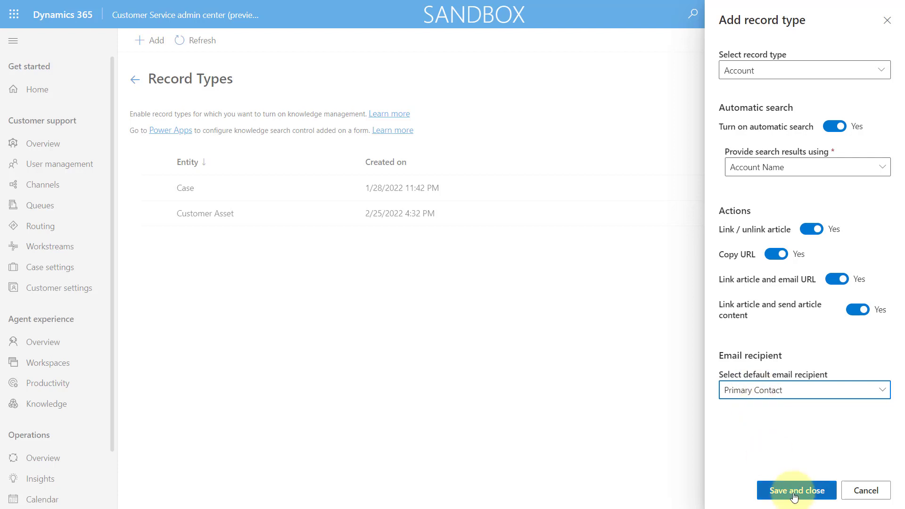
left_click(795, 490)
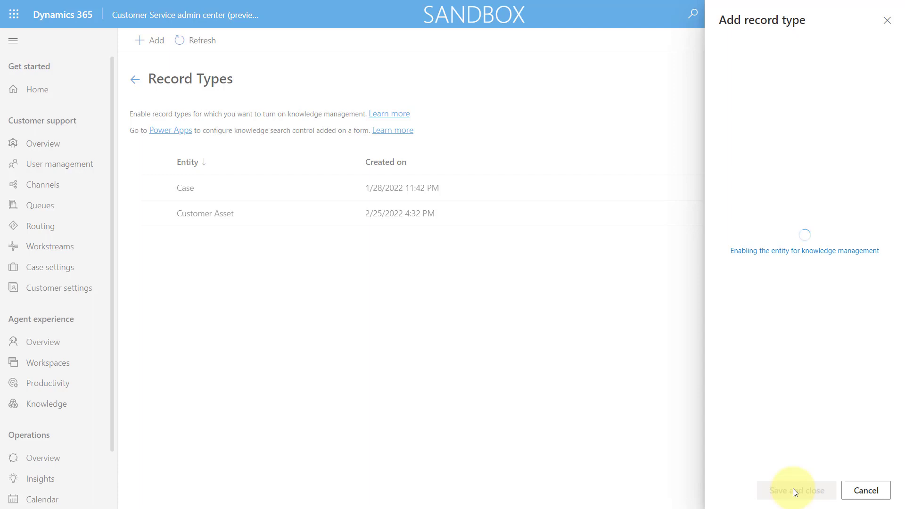
left_click(796, 490)
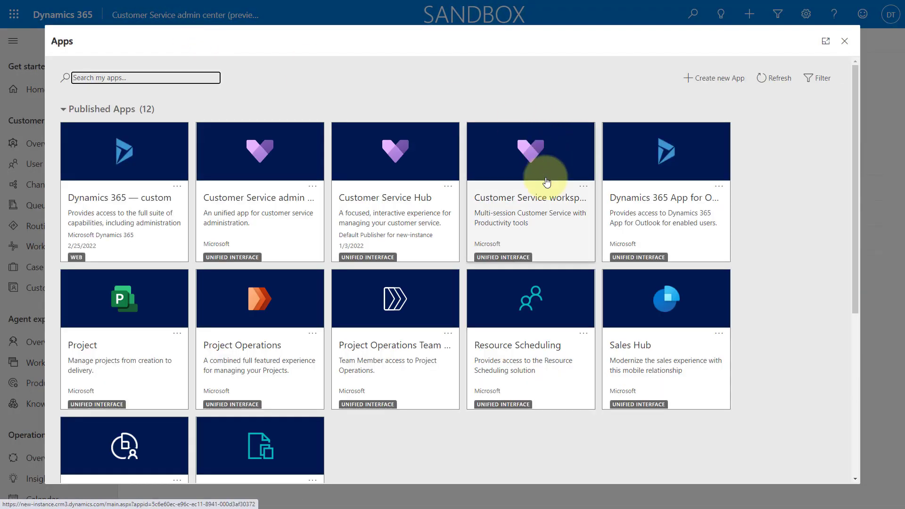
mouse_move(539, 204)
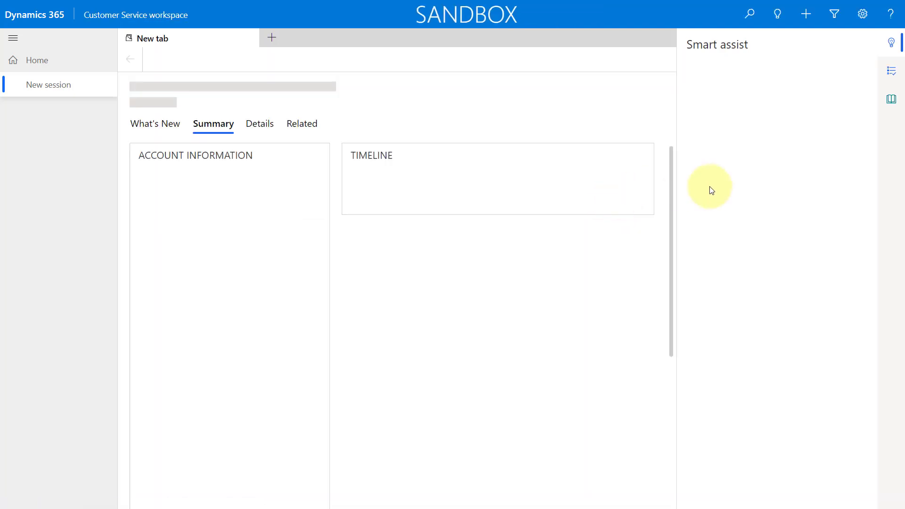
mouse_move(851, 145)
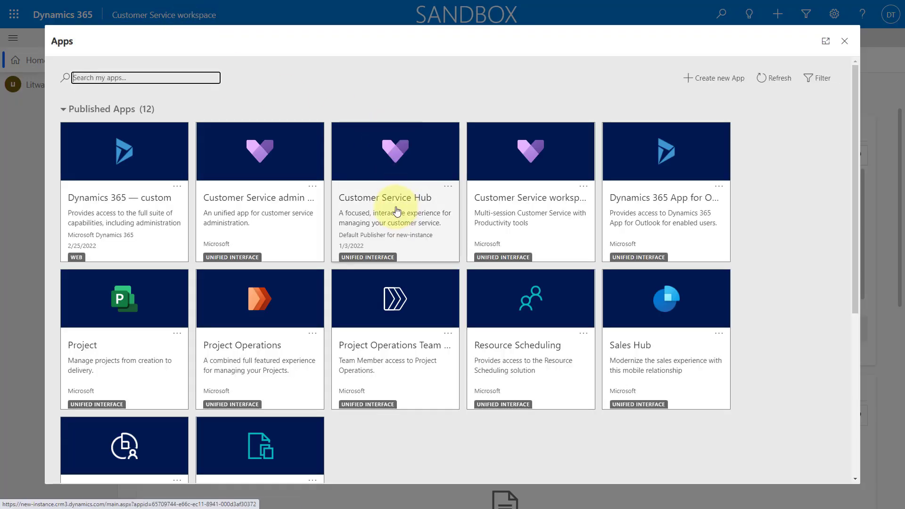
mouse_move(397, 210)
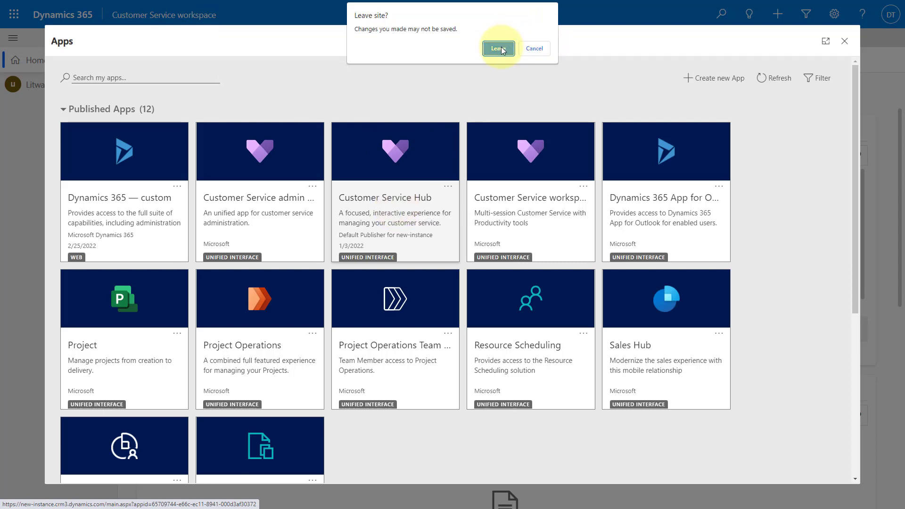
- Leave the workspace despite unsaved changes and load Knowledge analytics on the Article insights (preview) report
left_click(497, 48)
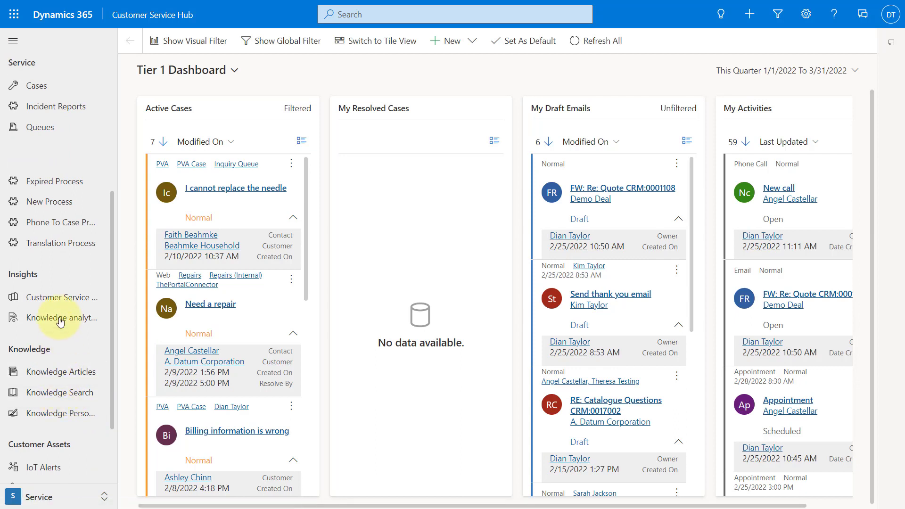
left_click(60, 318)
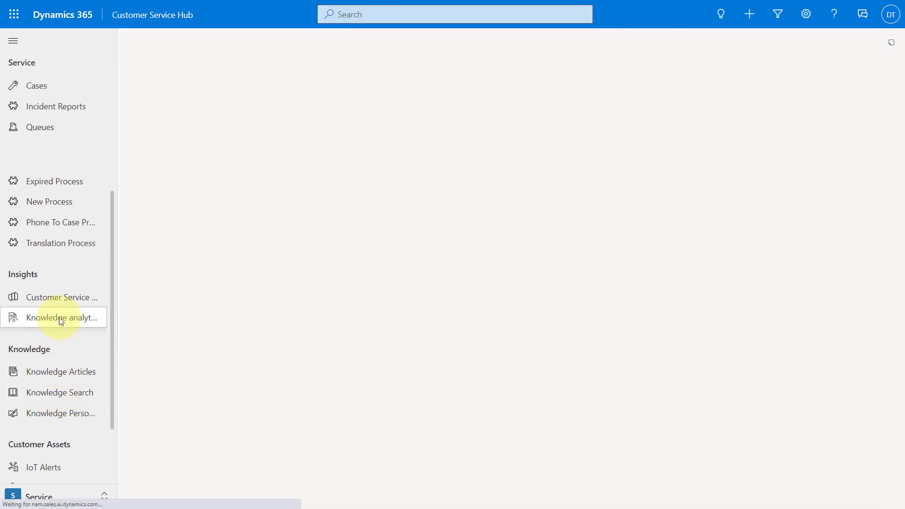
left_click(61, 318)
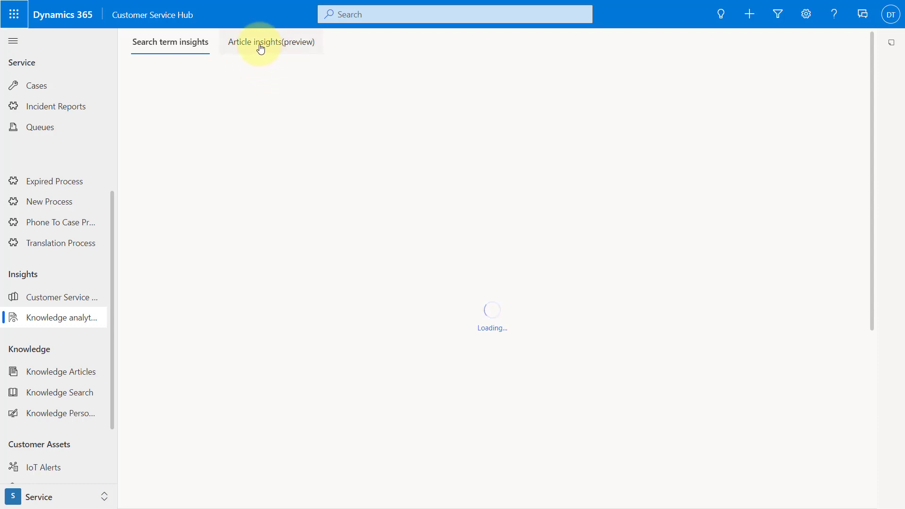
left_click(271, 42)
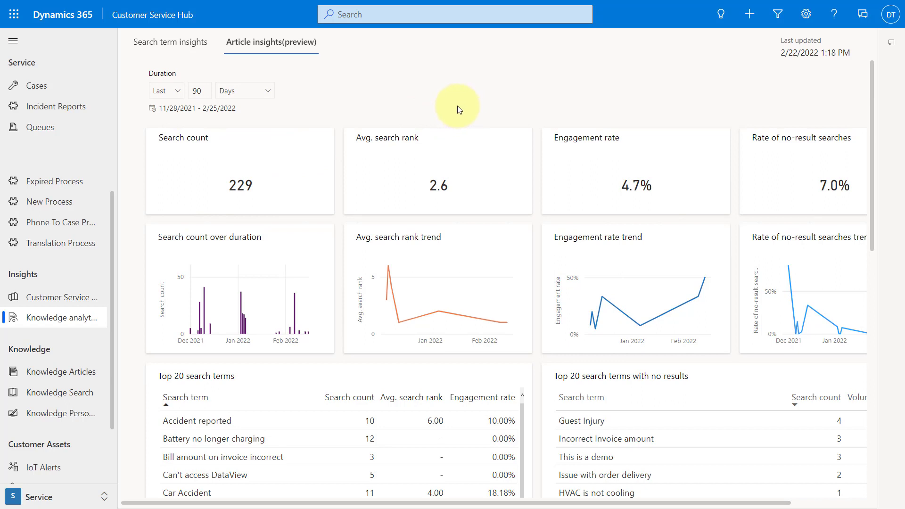
mouse_move(308, 128)
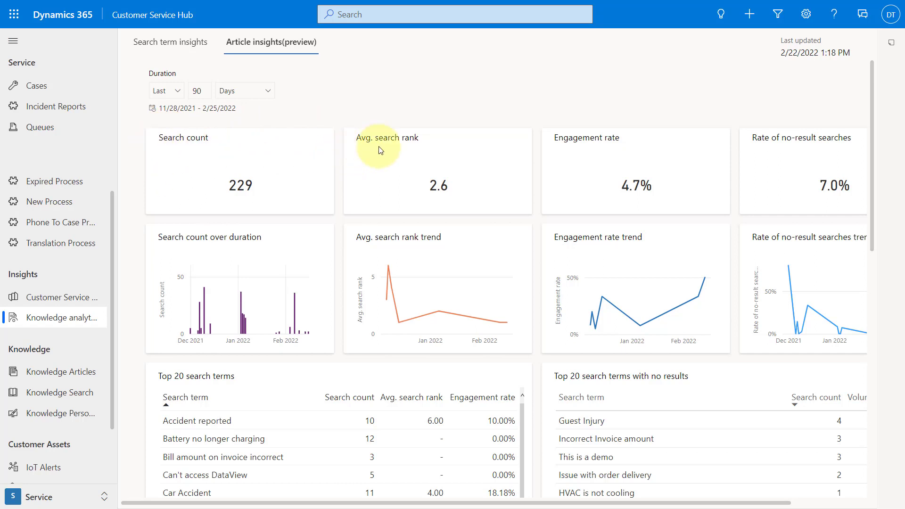
mouse_move(617, 177)
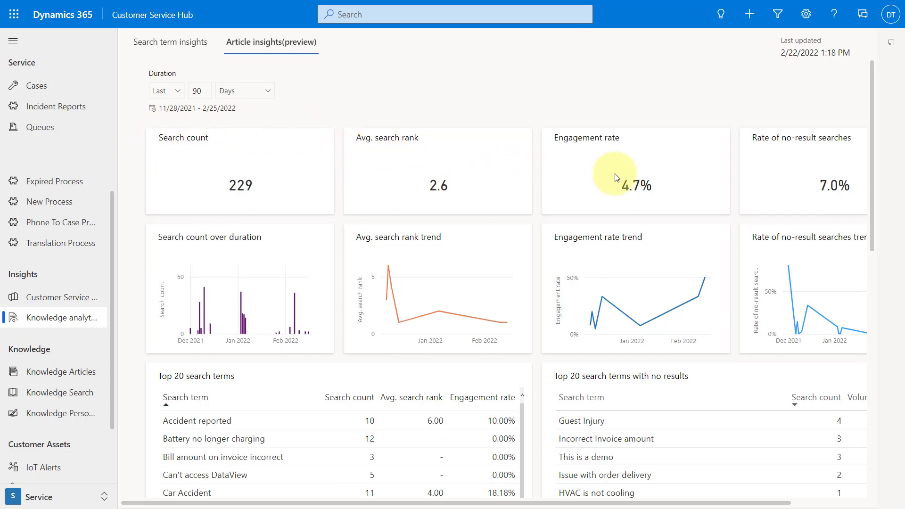
- Scroll through top search terms, search rank, engagement and search volume charts, then bring up the apps list
scroll("down", 3)
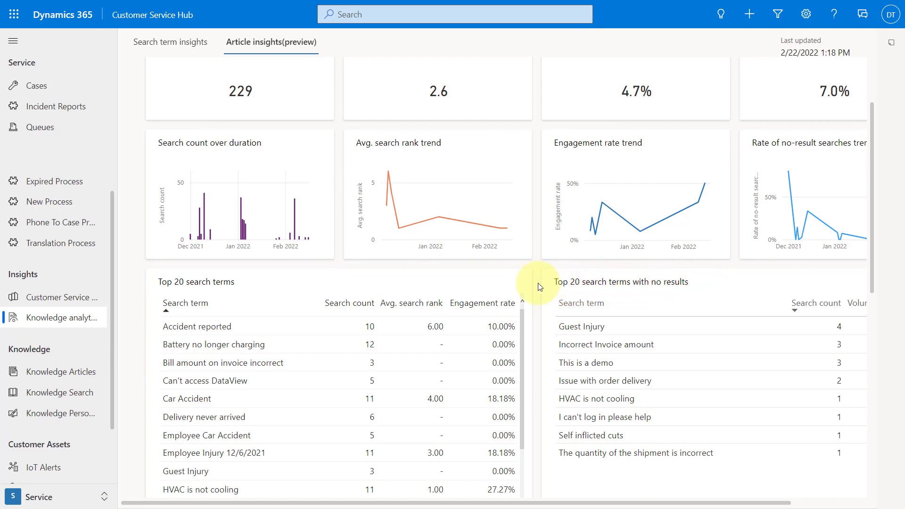
scroll("down", 3)
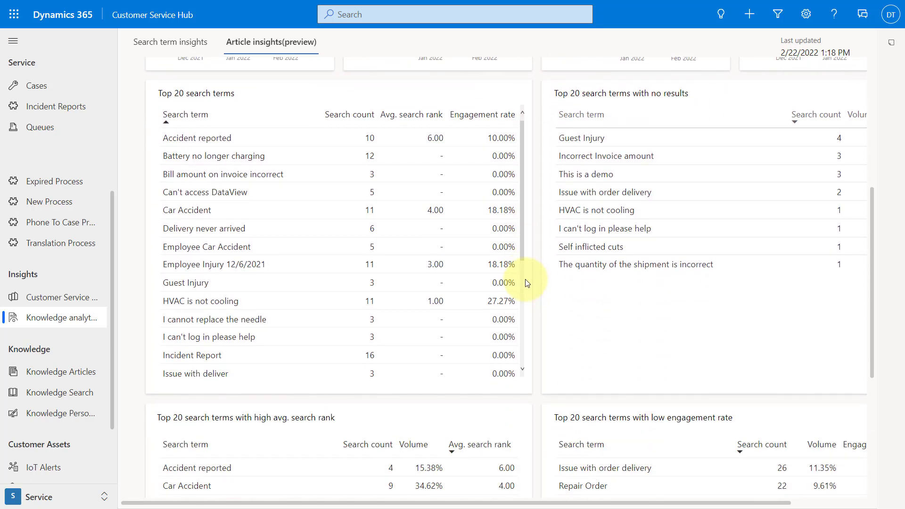
scroll("down", 3)
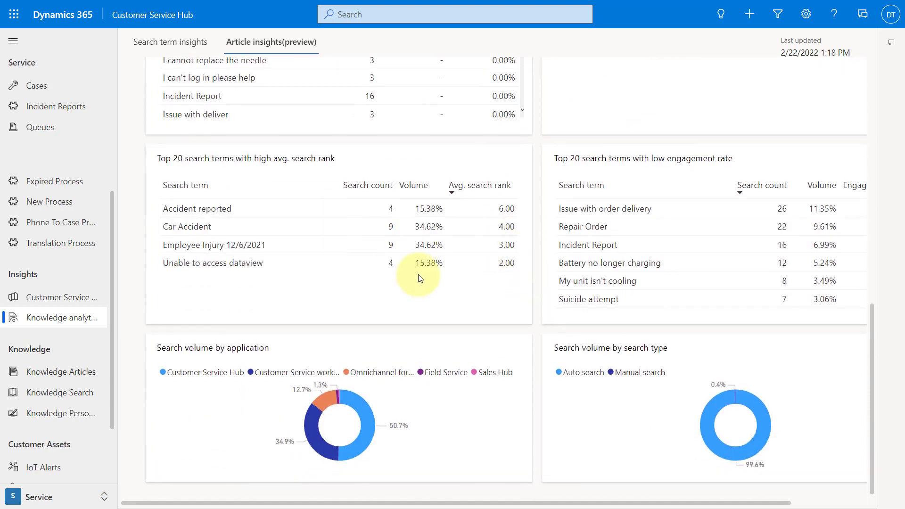
mouse_move(152, 353)
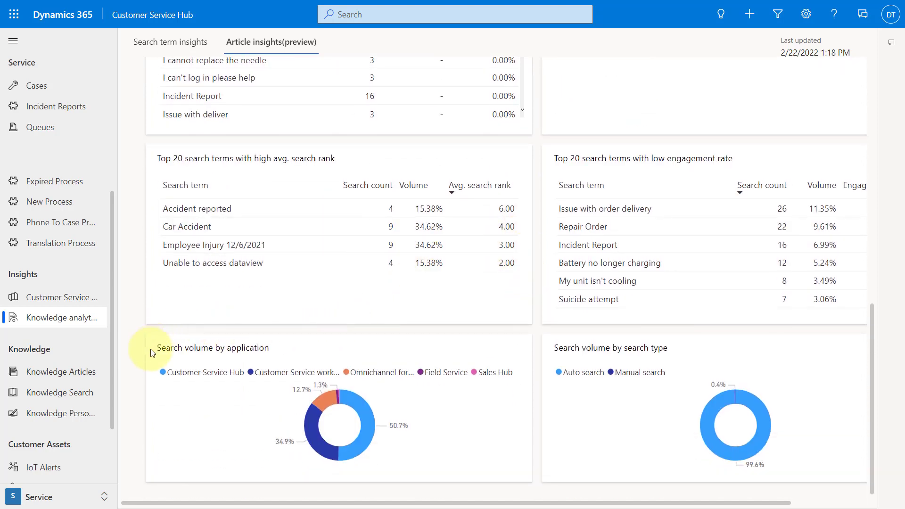
mouse_move(300, 348)
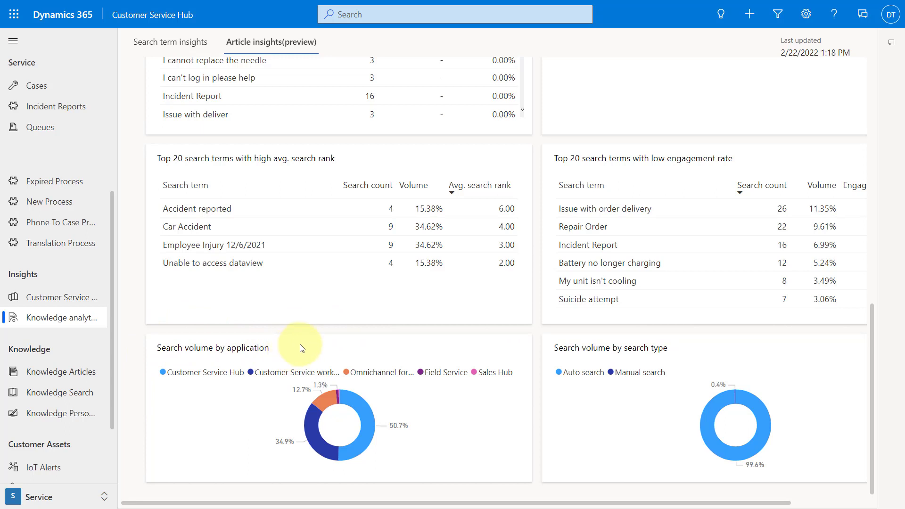
mouse_move(549, 419)
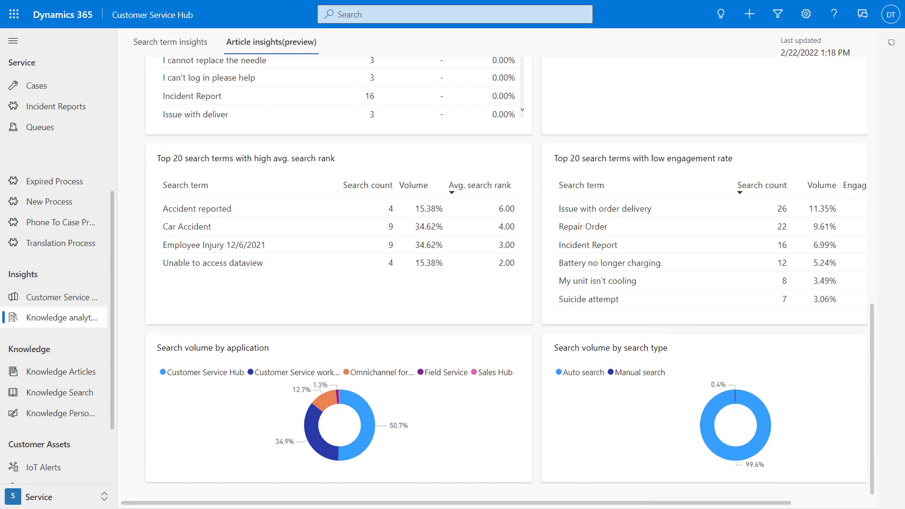
mouse_move(326, 351)
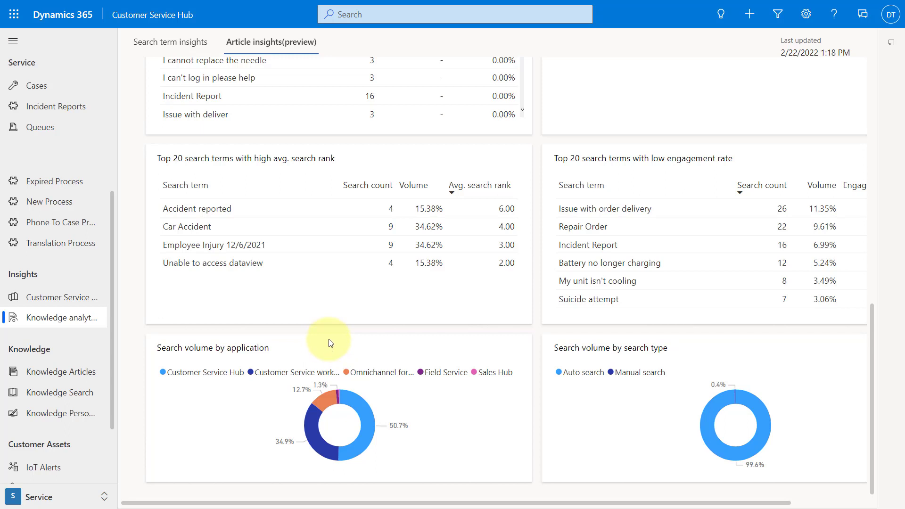
scroll("down", 3)
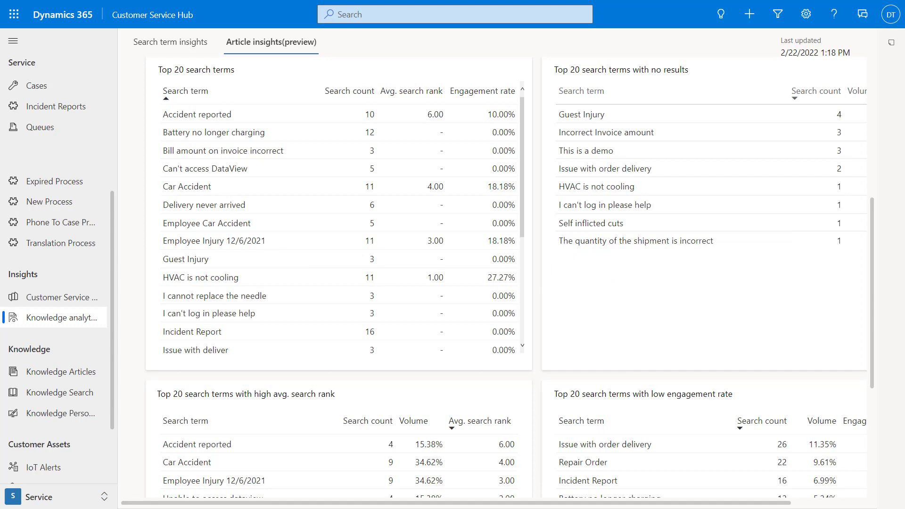
left_click(153, 14)
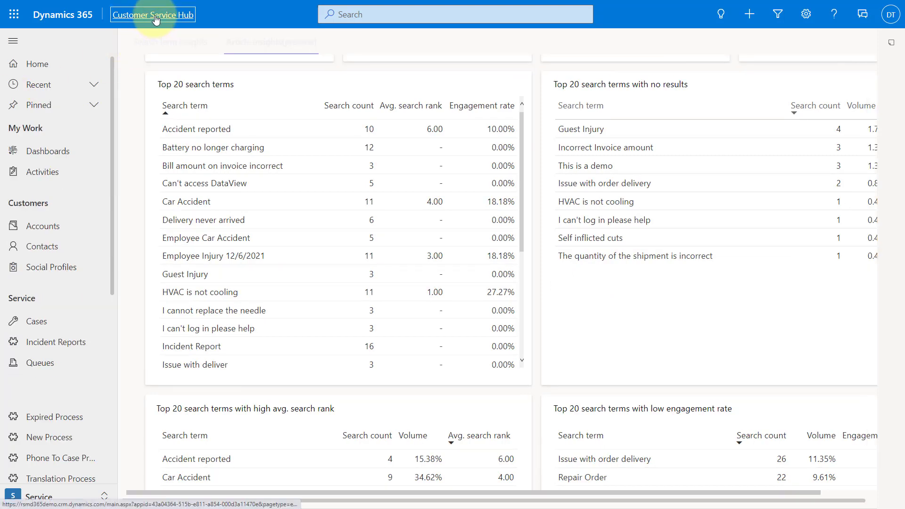
- From the Customer Service workspace agent dashboard, bring up the 'Hvac is not cooling' case for A. Datum Corporation
left_click(153, 15)
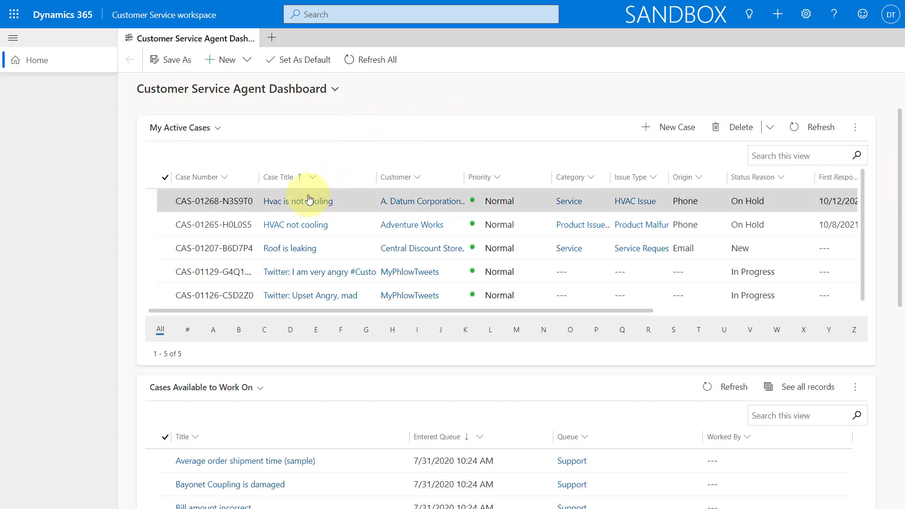
left_click(297, 200)
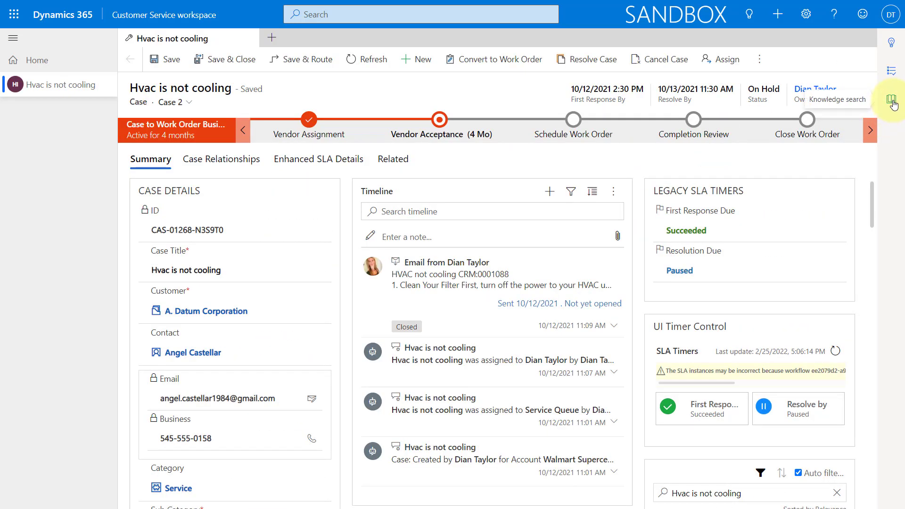
- Search knowledge for 'incorrect amount on invoice' and view the Incorrect Invoice Amount article KA-01028
left_click(893, 100)
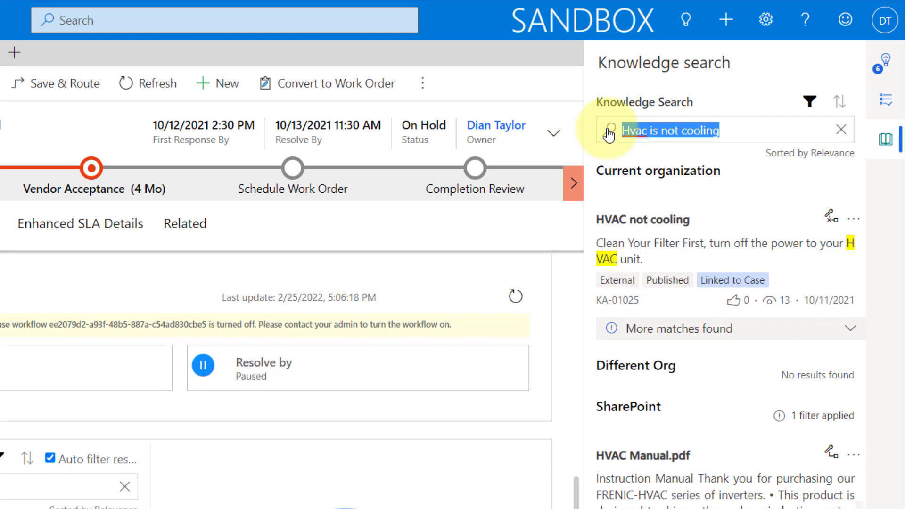
type("incorrect amount on invoice")
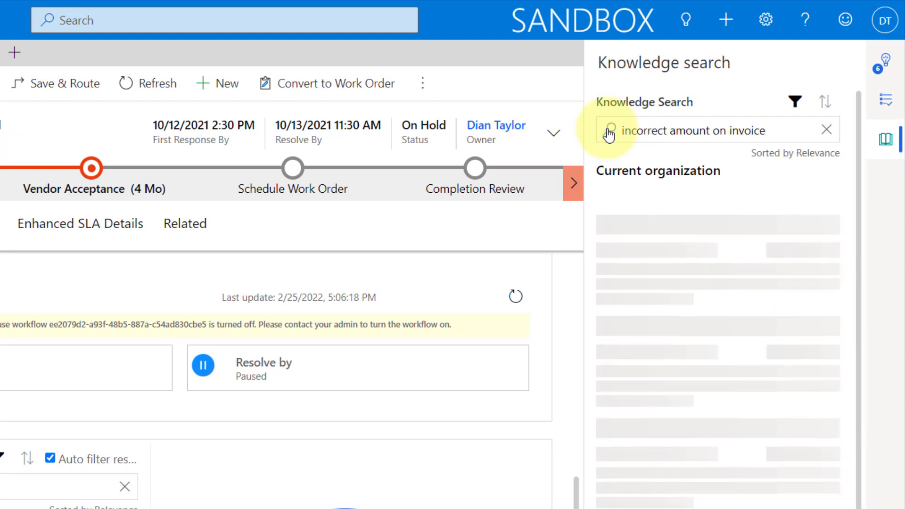
left_click(606, 130)
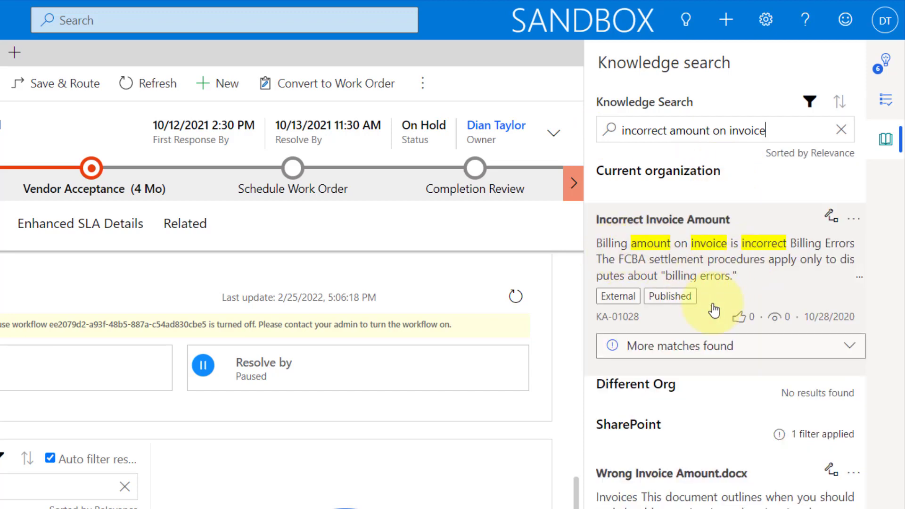
double_click(618, 317)
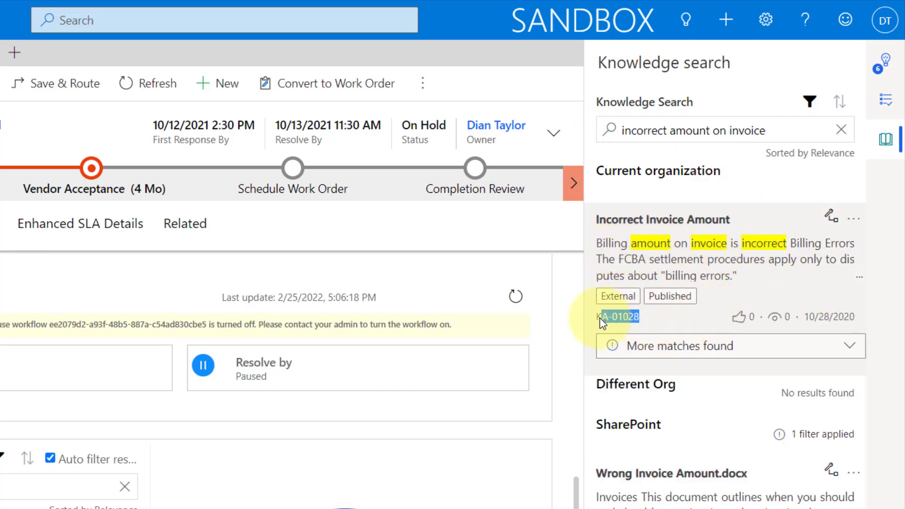
left_click(618, 317)
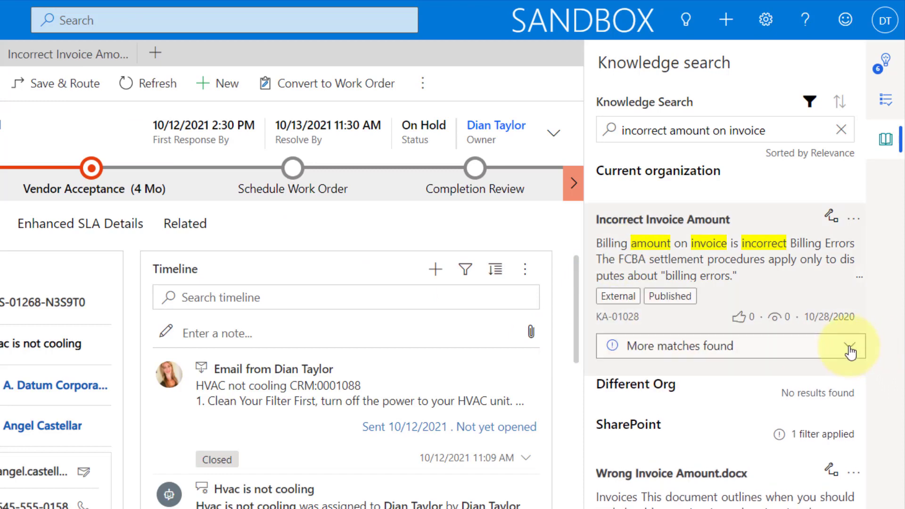
- Expand 'More matches found' on the Incorrect Invoice Amount result to show keywords like Invoice Amount and Total Amount
left_click(846, 346)
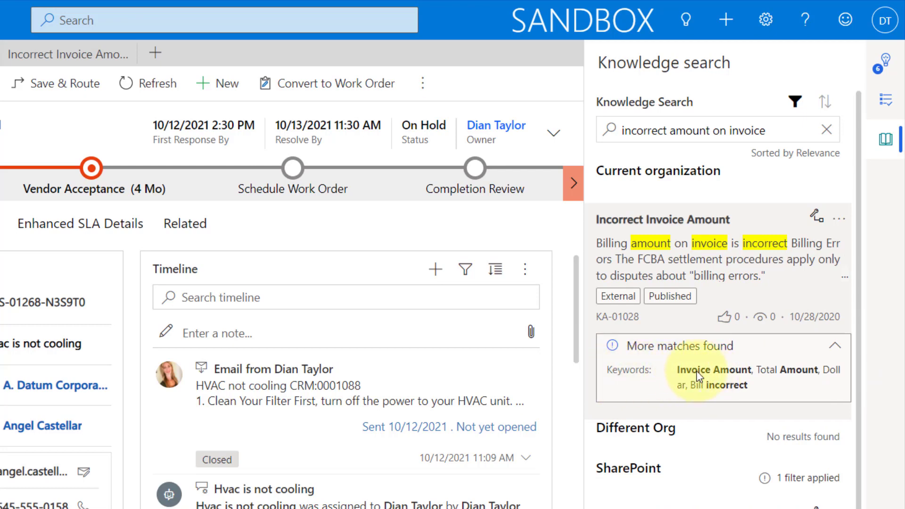
mouse_move(798, 376)
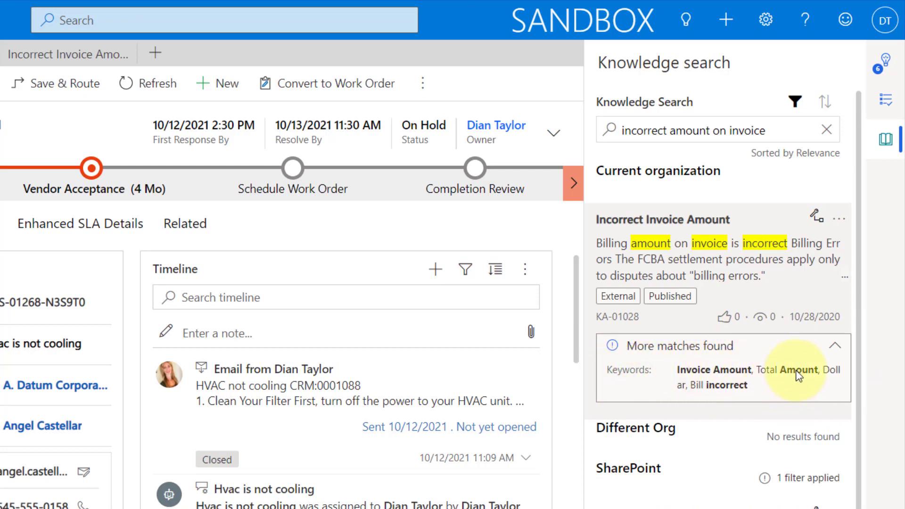
mouse_move(737, 392)
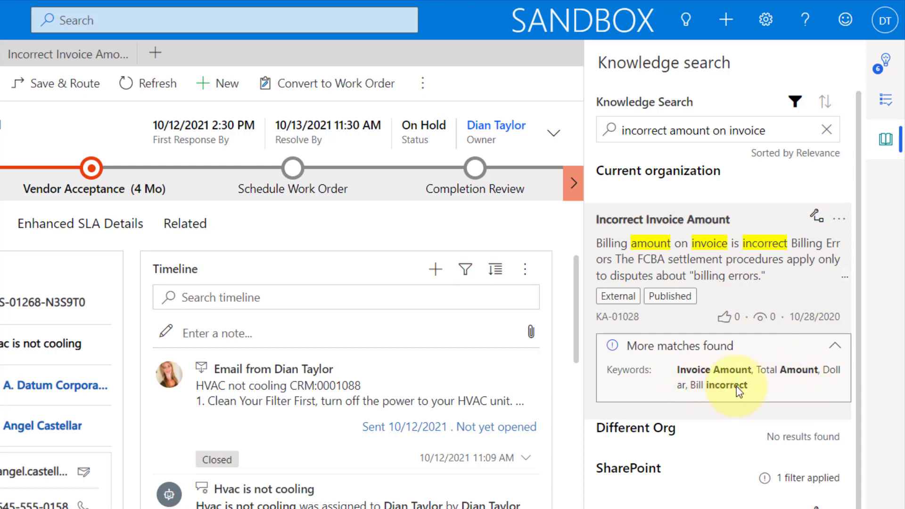
mouse_move(708, 381)
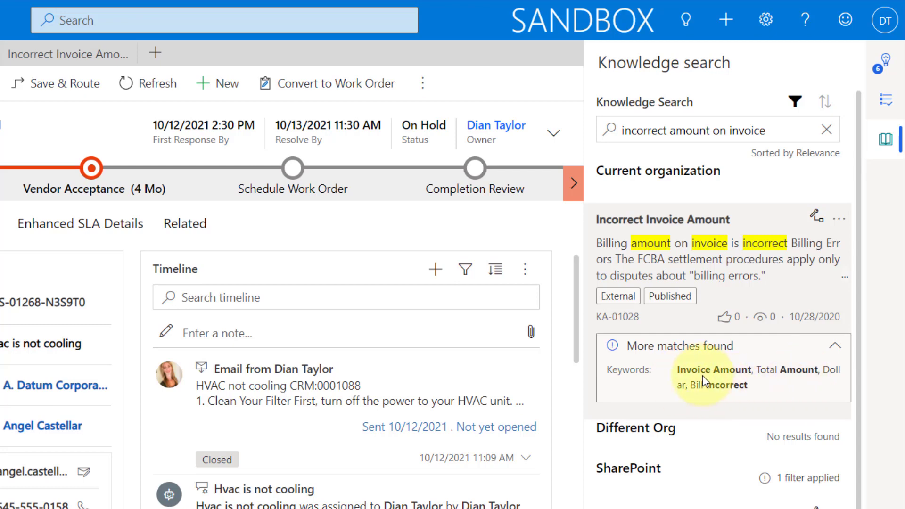